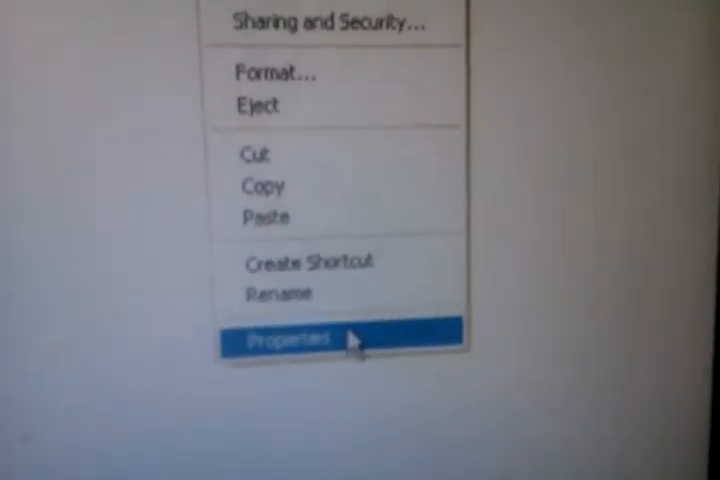
Bring up the Properties window for Removable Disk (F:)
click(290, 336)
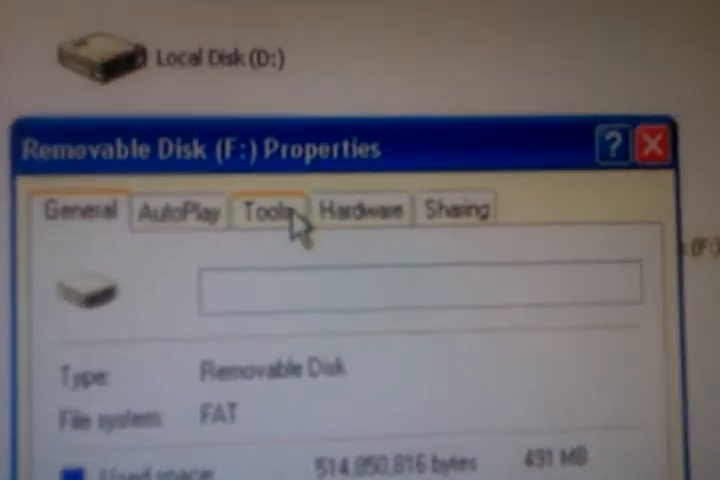
From the Tools options, start the disk error check with automatic file system fixes
click(272, 210)
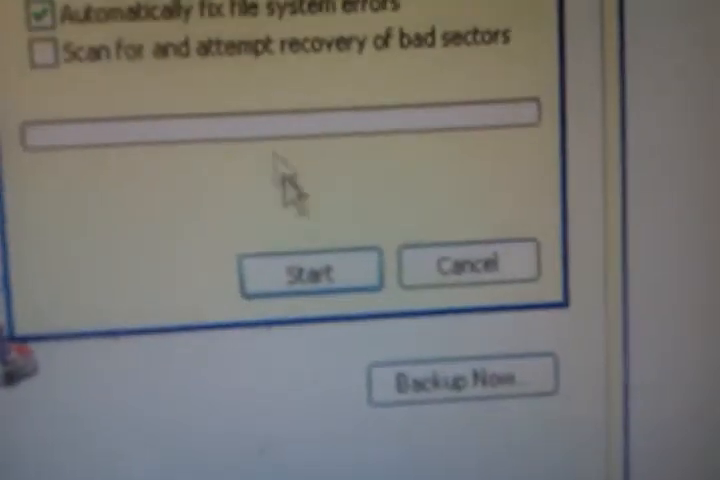
click(308, 270)
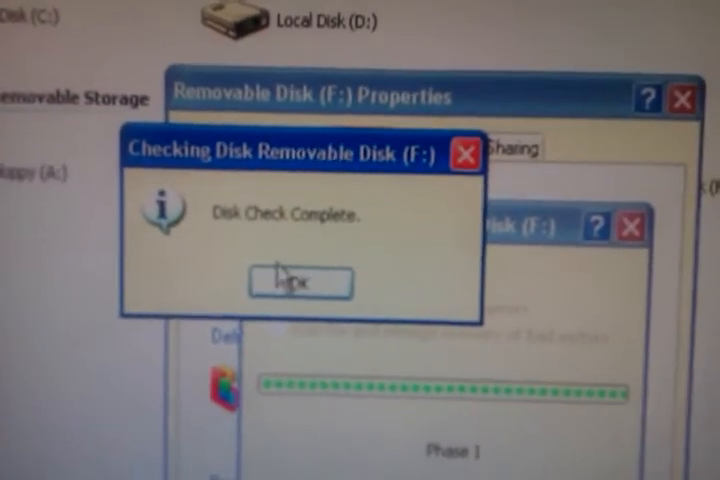
Acknowledge the 'Disk Check Complete' notice, returning to the Tools options
click(298, 282)
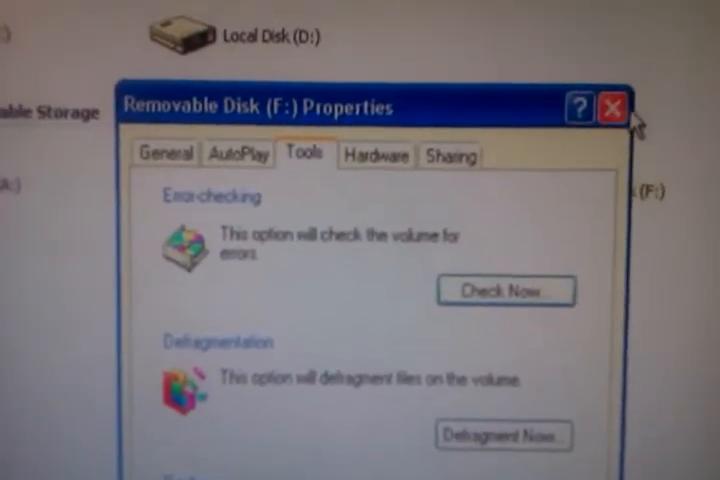